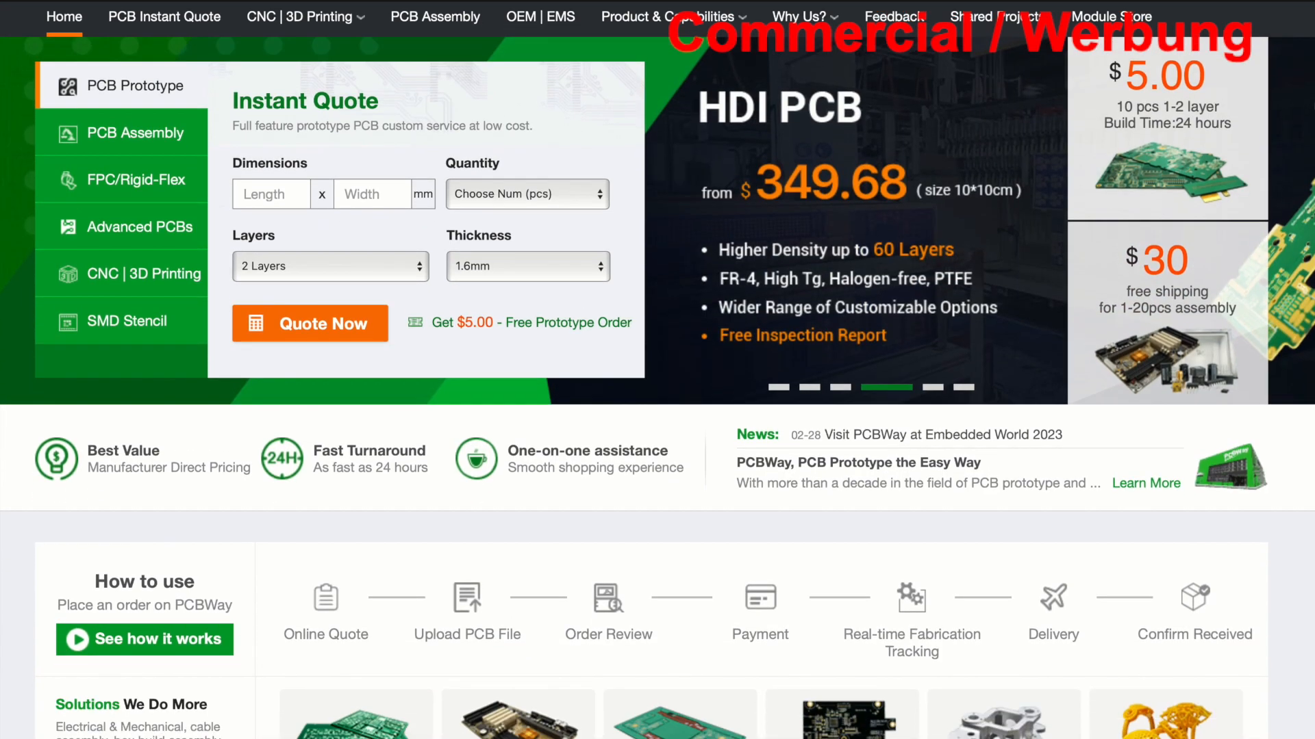
scroll(down, 3)
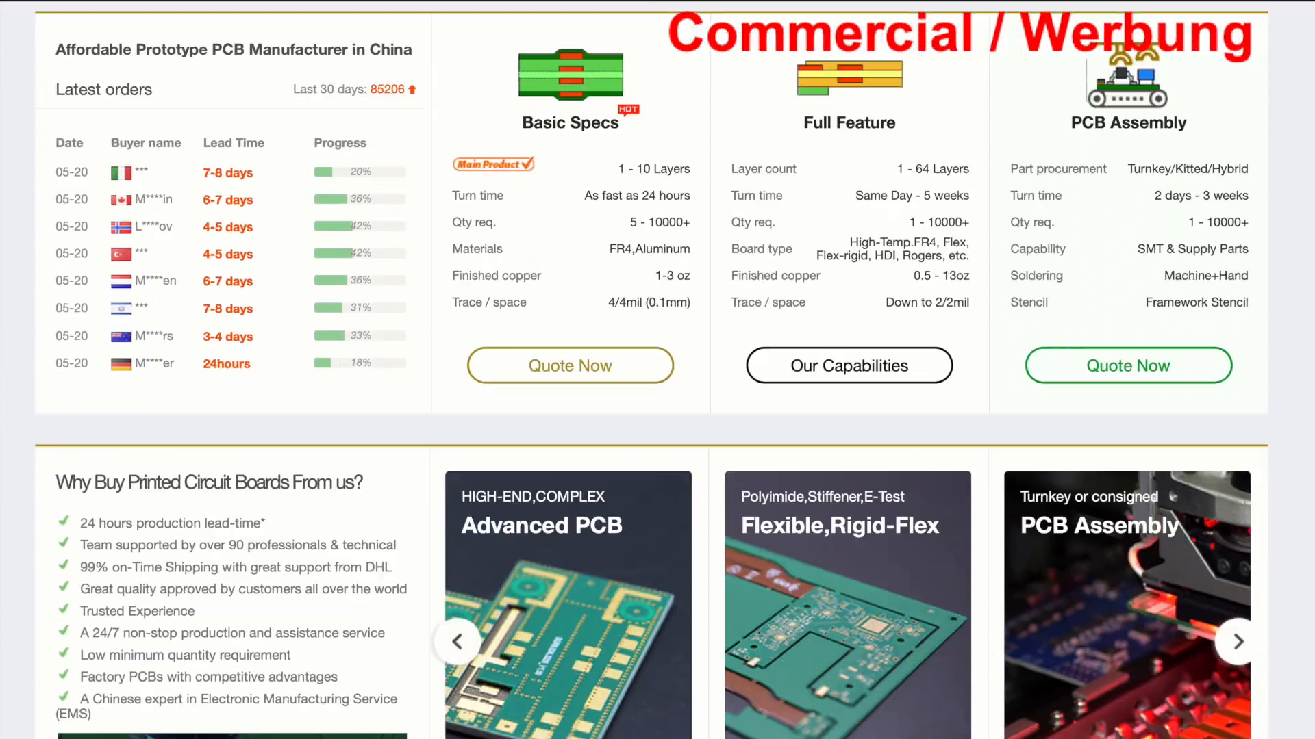
scroll(down, 3)
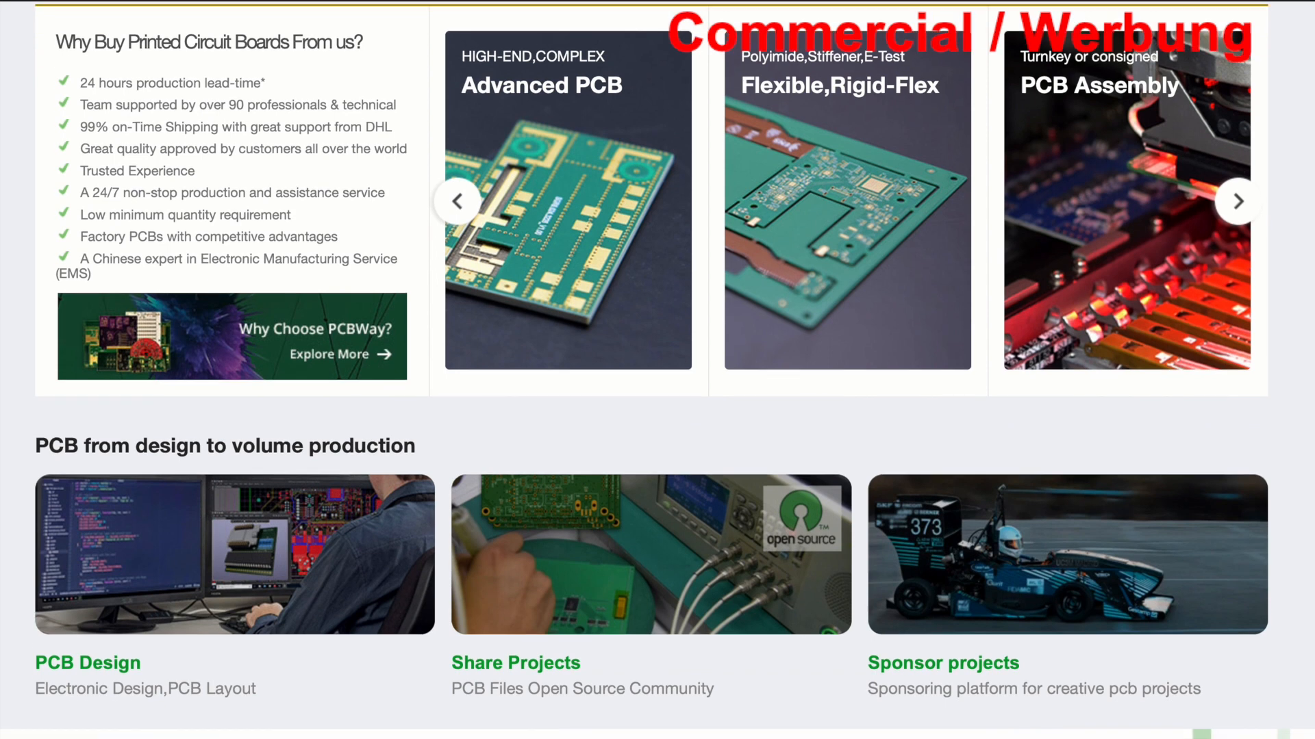
scroll(down, 3)
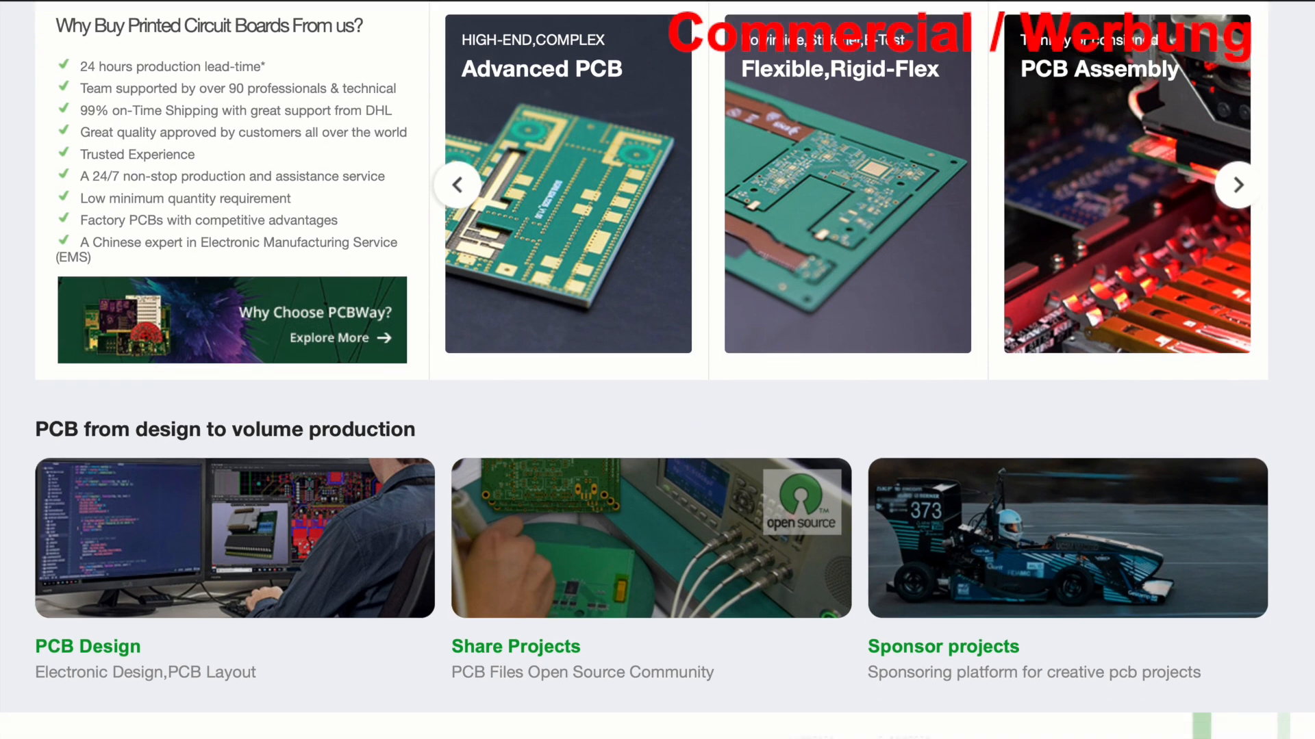